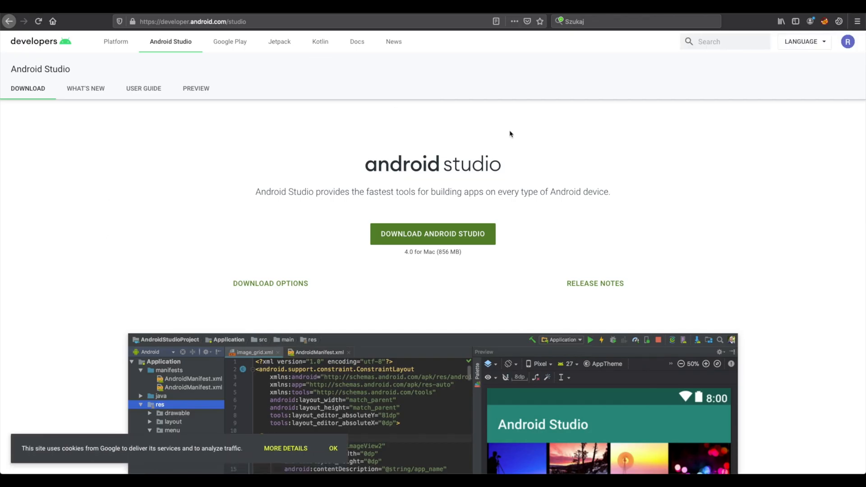
pyautogui.moveTo(221, 175)
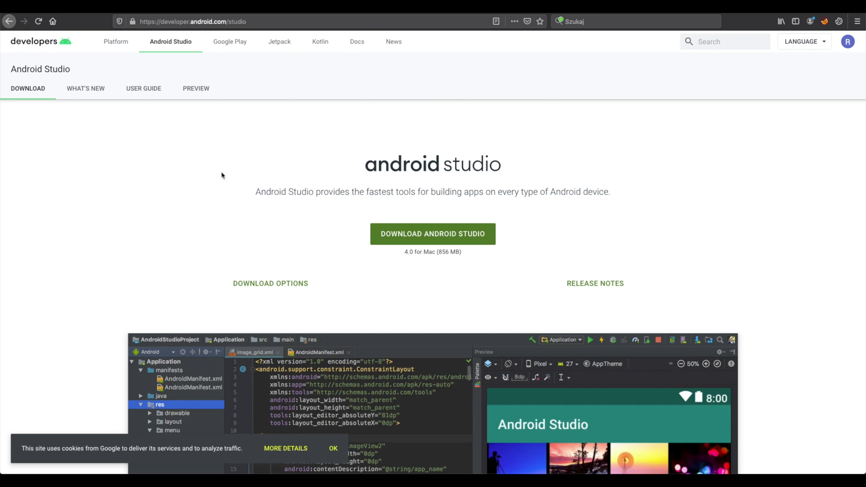
pyautogui.moveTo(147, 65)
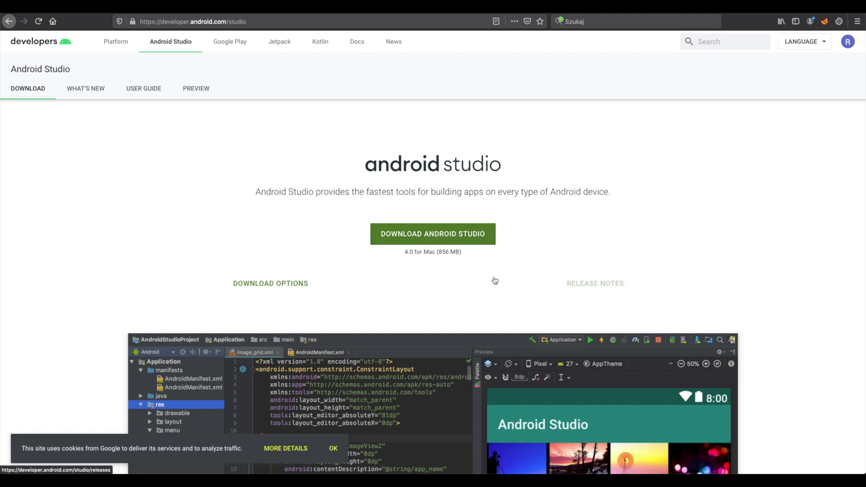
pyautogui.moveTo(594, 284)
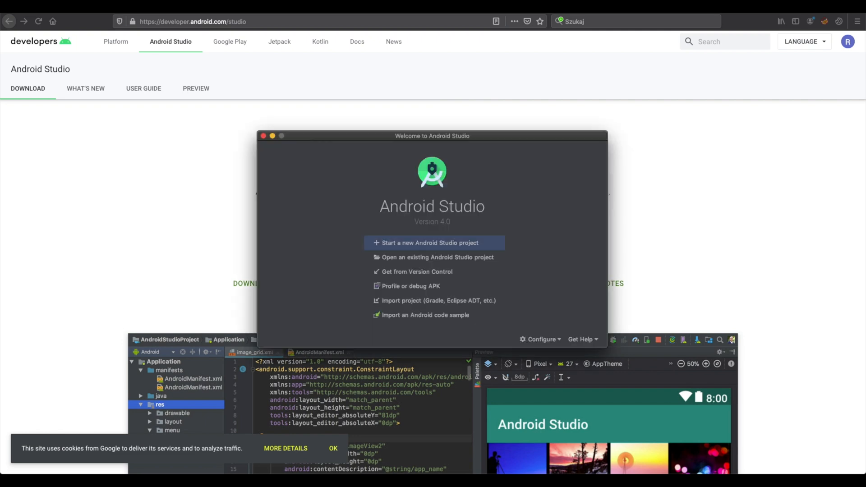
pyautogui.moveTo(541, 339)
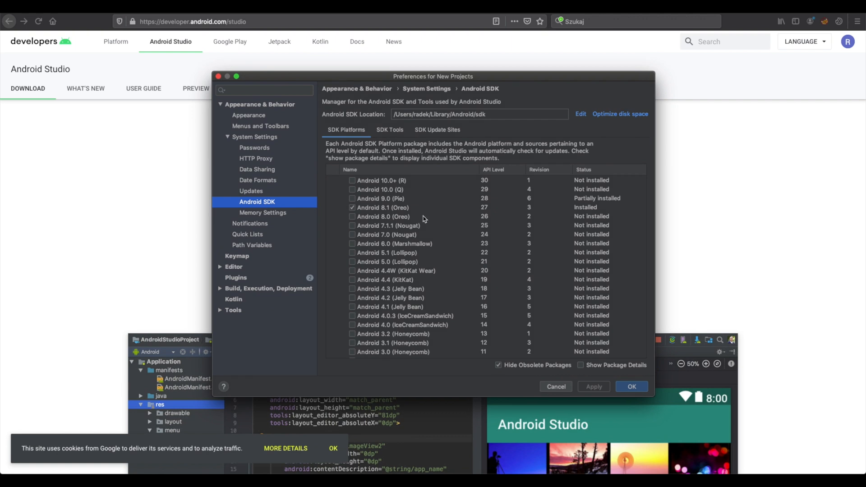
pyautogui.moveTo(387, 211)
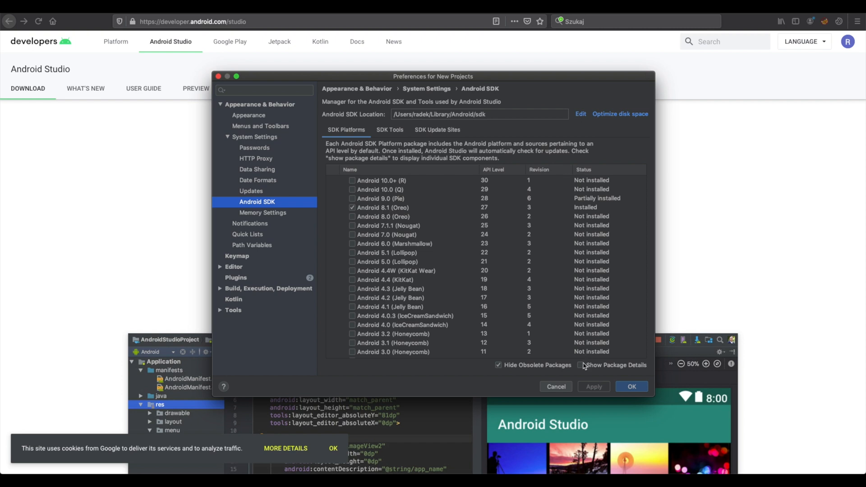
# Show package details to review the Android 8.1 (Oreo) packages, then view SDK Tools.
pyautogui.click(580, 365)
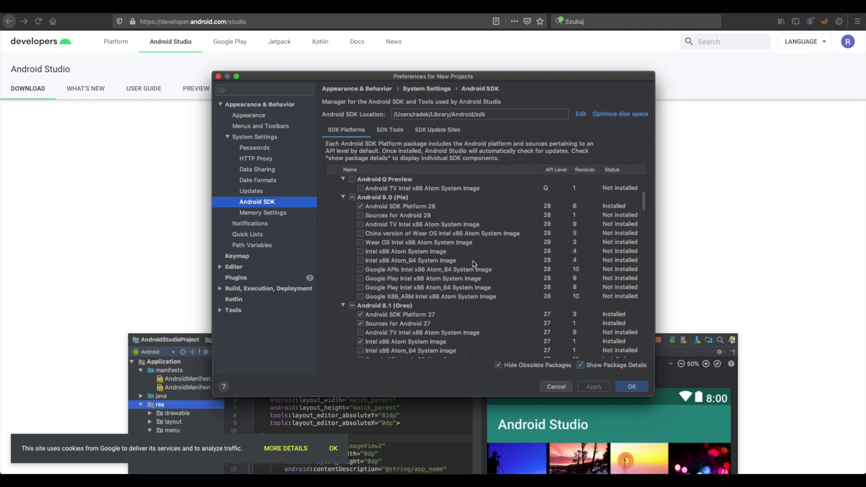
pyautogui.scroll(-3)
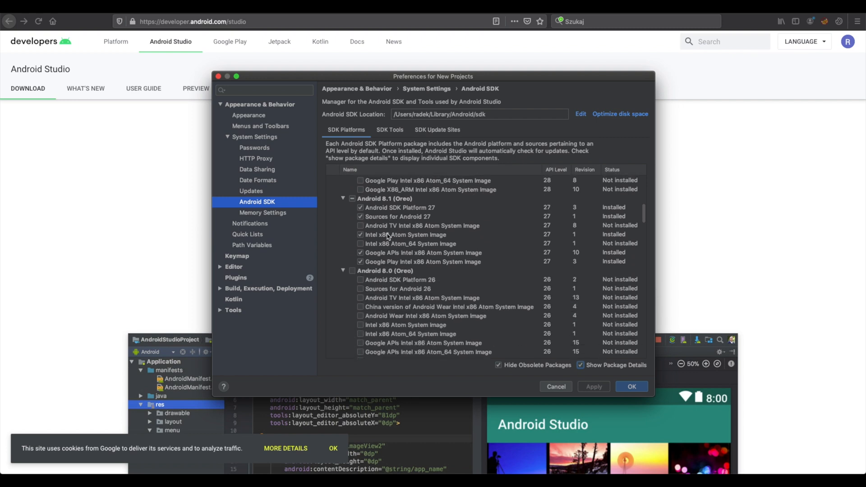
pyautogui.moveTo(454, 253)
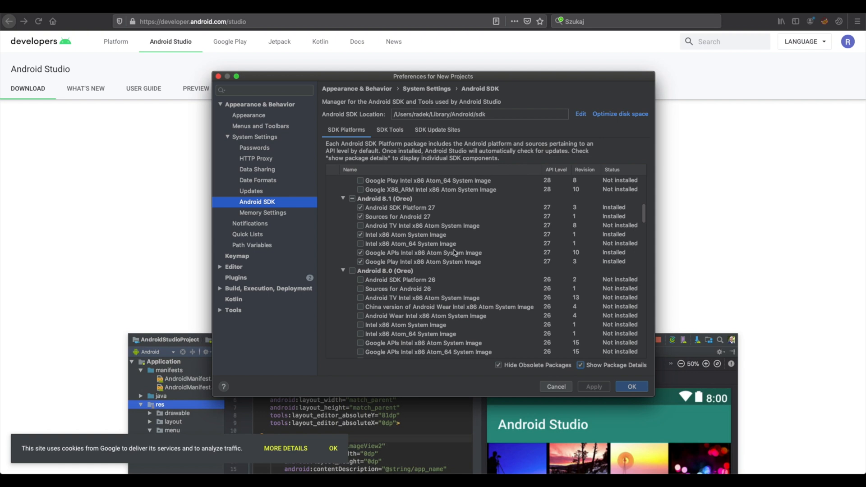
pyautogui.moveTo(392, 232)
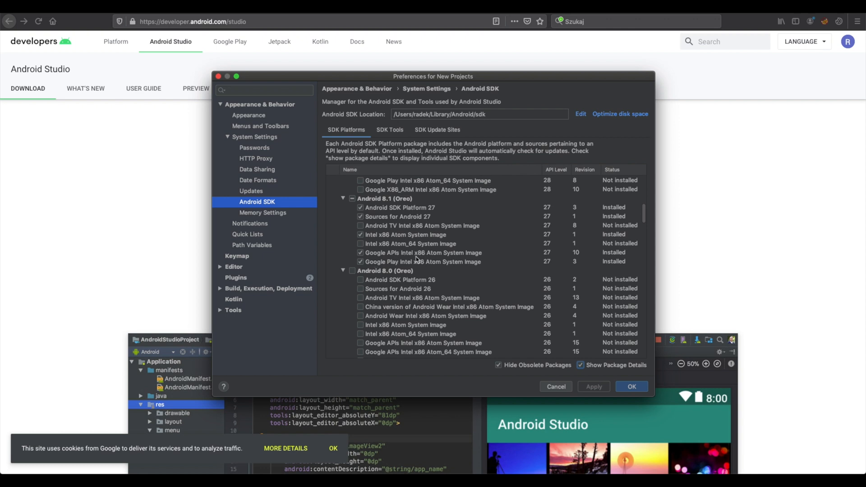
pyautogui.moveTo(469, 259)
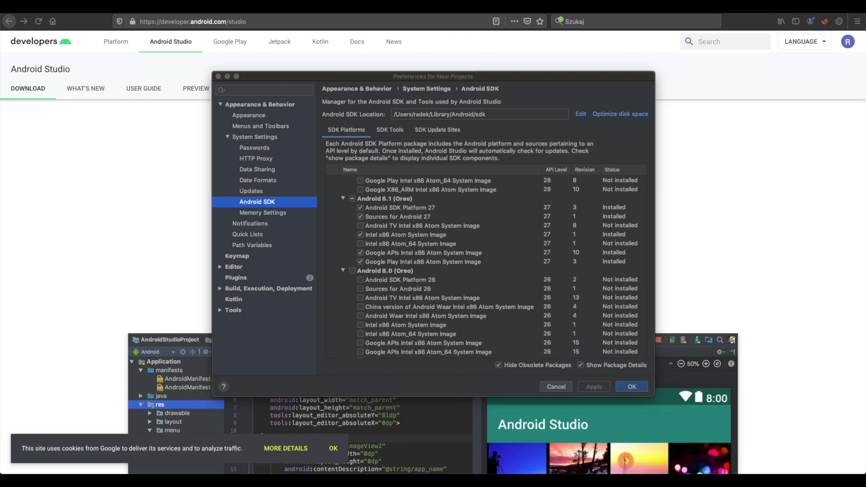
pyautogui.click(421, 226)
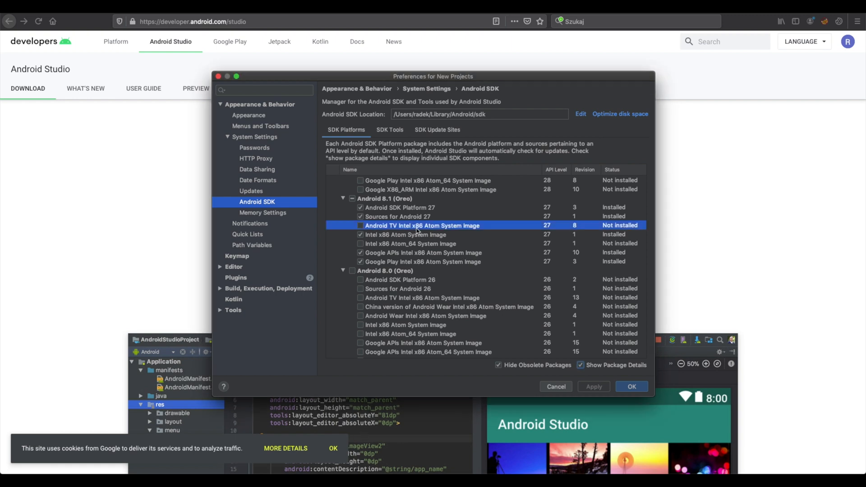
pyautogui.click(389, 130)
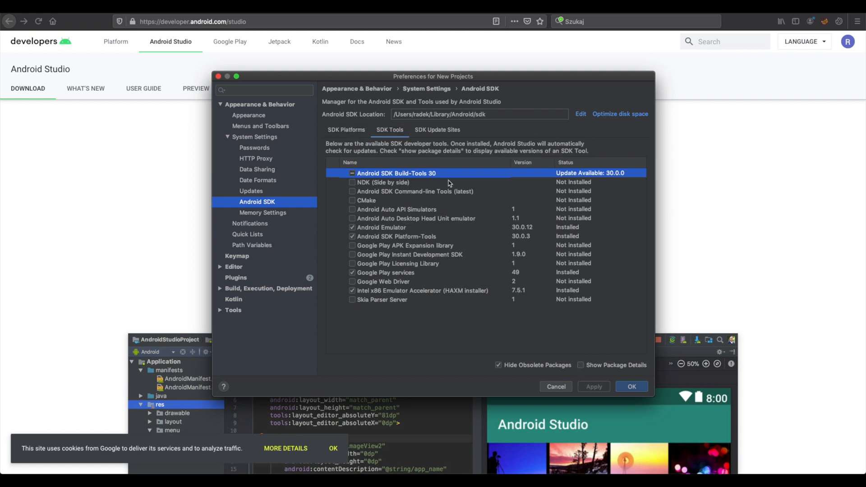
pyautogui.moveTo(386, 231)
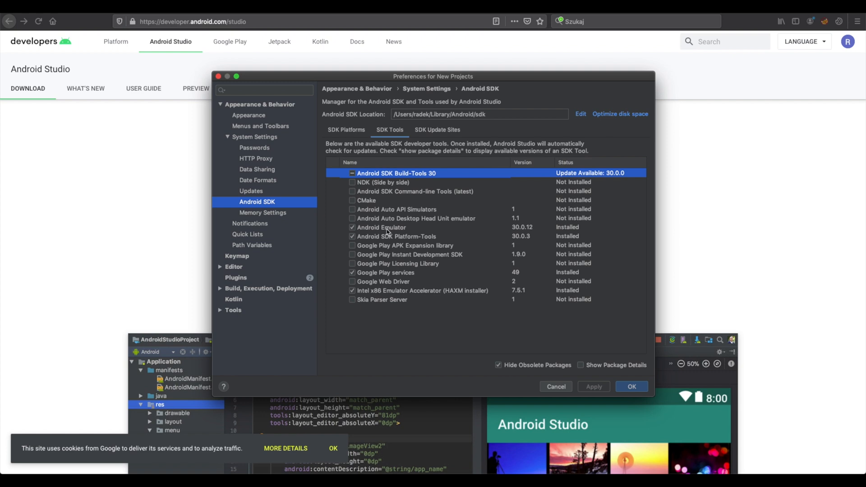
pyautogui.moveTo(388, 241)
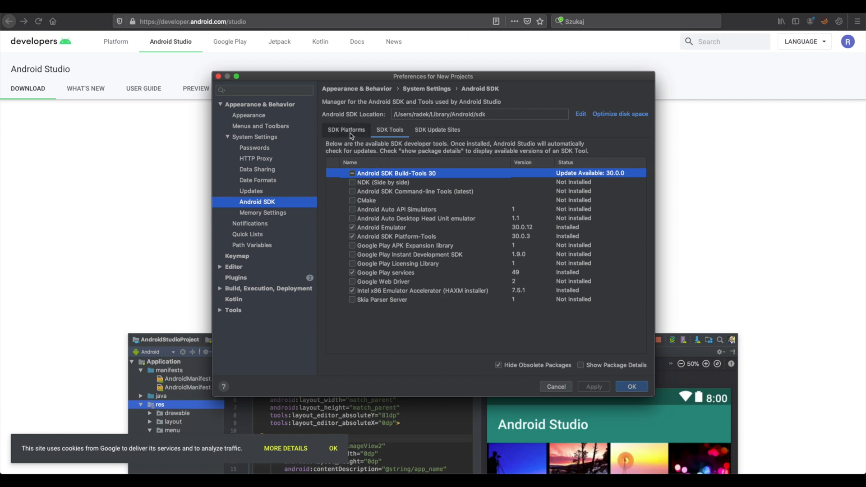
# Recheck the SDK Platforms and SDK Tools lists, then close Preferences with OK.
pyautogui.click(345, 129)
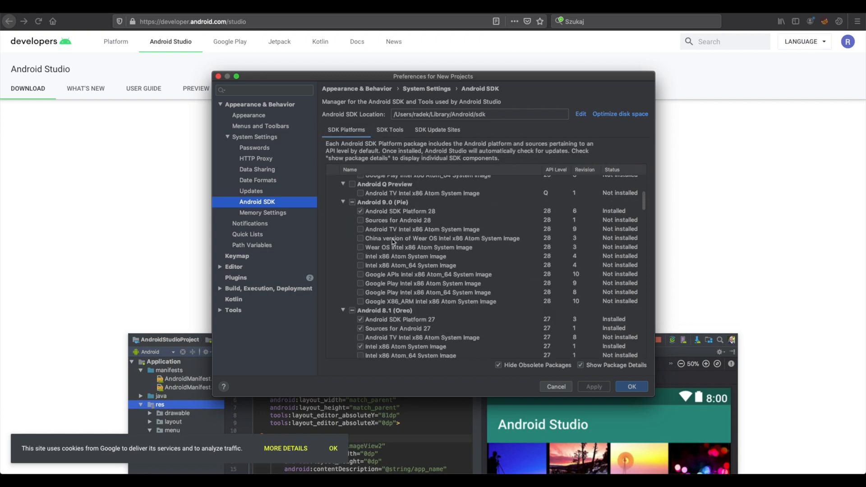
pyautogui.scroll(-3)
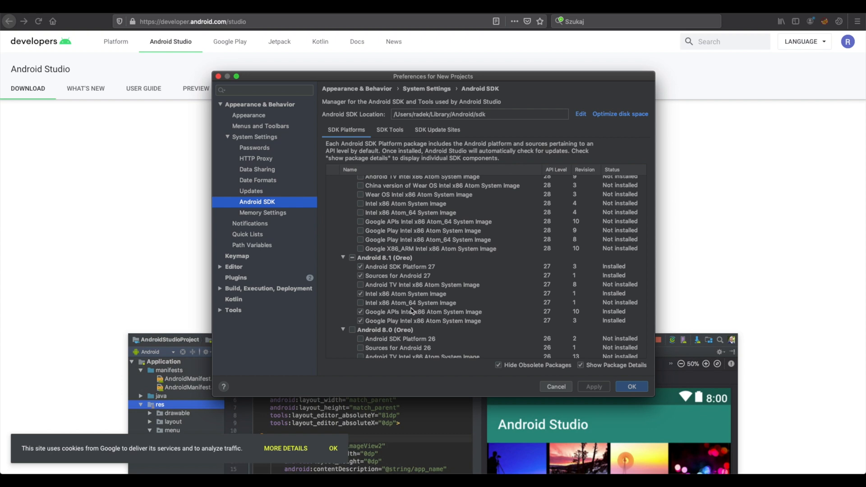
pyautogui.moveTo(411, 310)
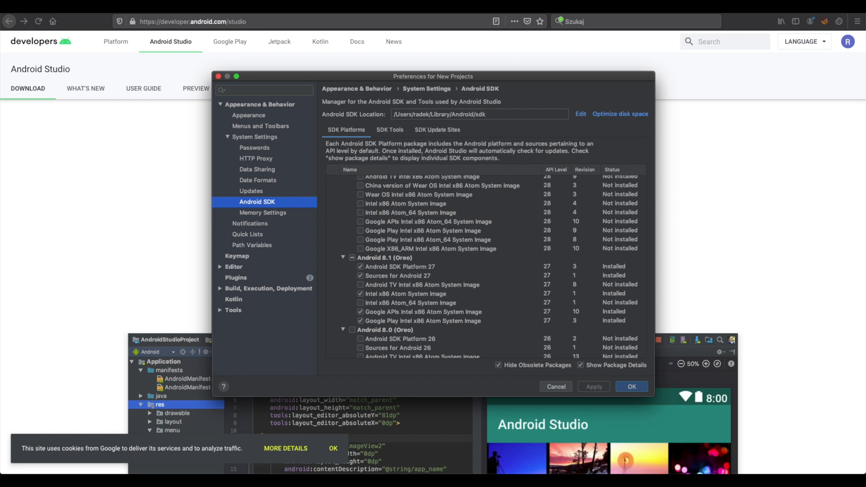
pyautogui.moveTo(276, 322)
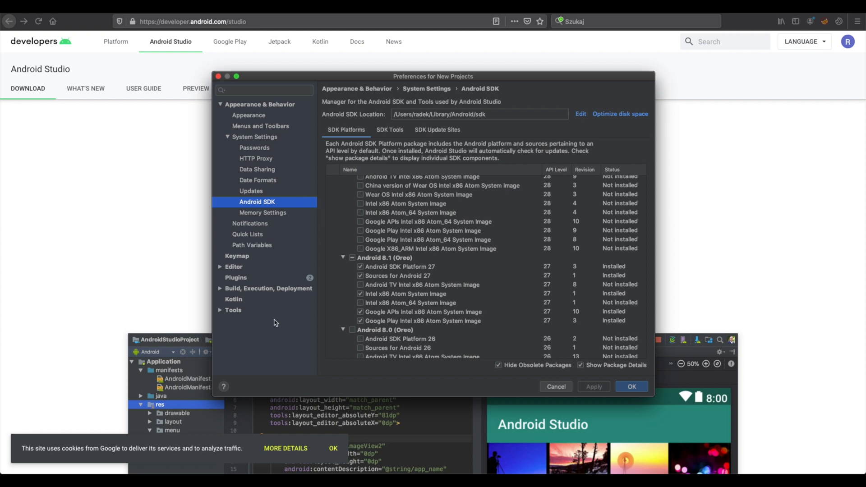
pyautogui.click(390, 130)
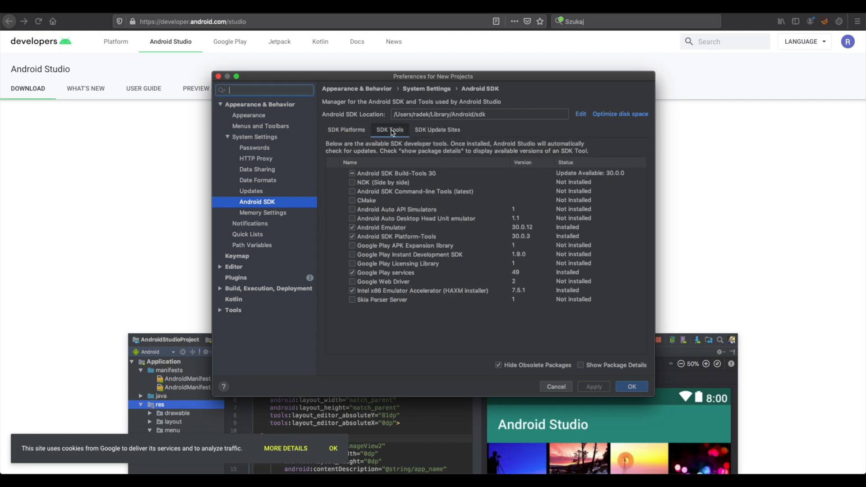
pyautogui.click(396, 173)
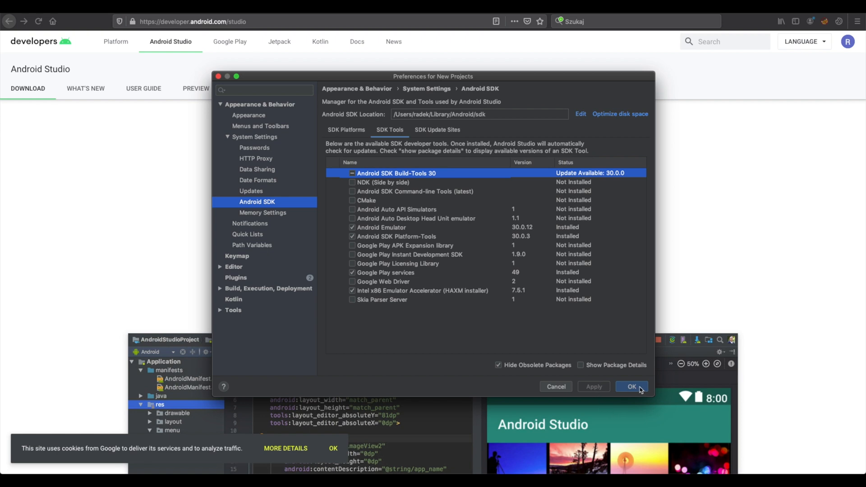
pyautogui.click(632, 387)
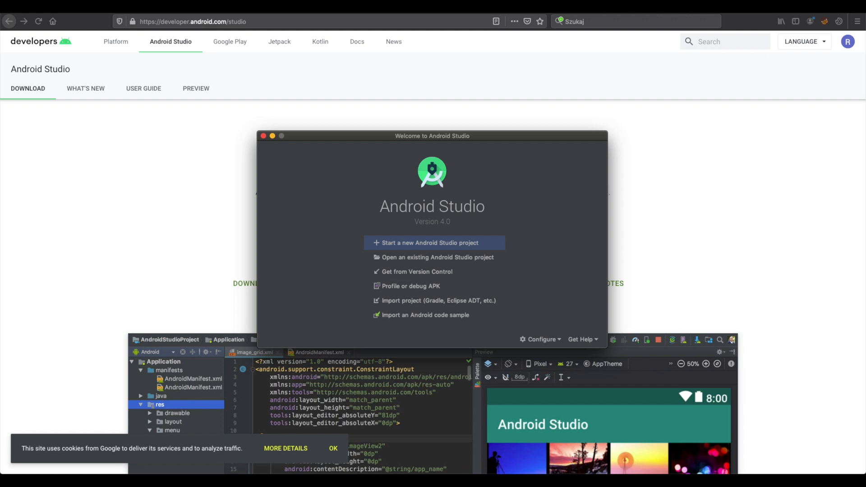
# Open the AVD Manager from Configure and start creating a virtual device.
pyautogui.click(542, 339)
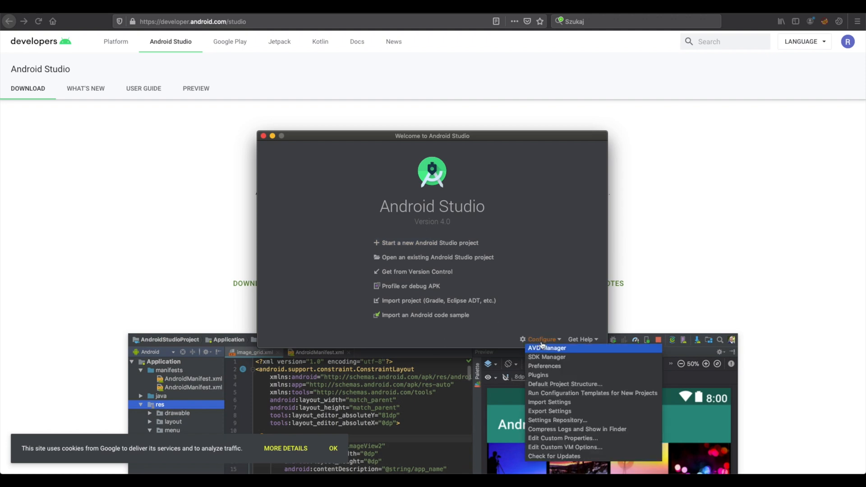
pyautogui.click(542, 339)
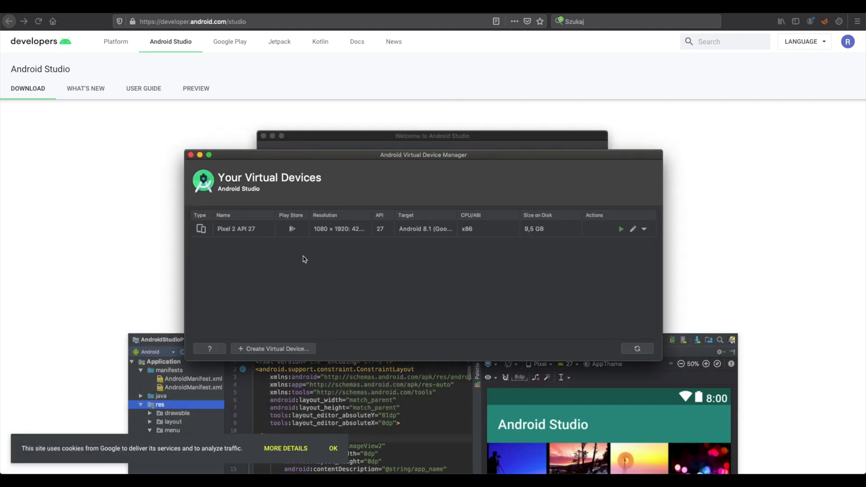
pyautogui.click(273, 349)
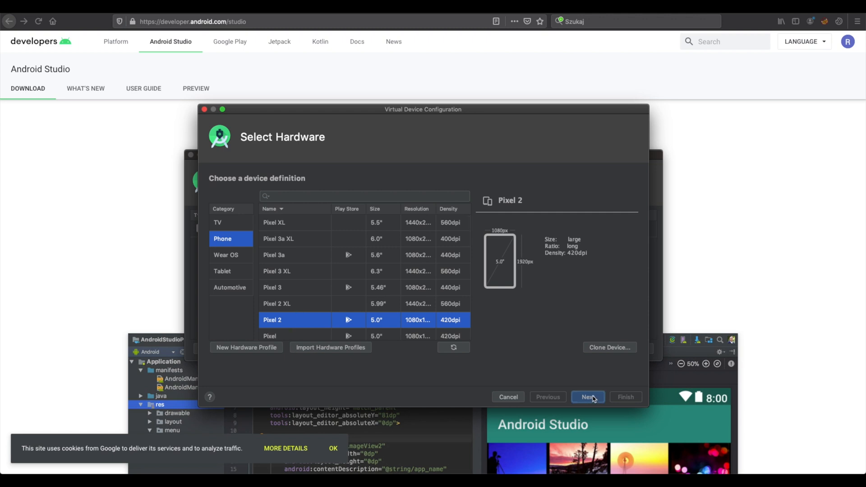
# Create AVD 'Pixel 2 API 27 second' on Oreo API 27 with a VirtualScene back camera.
pyautogui.click(587, 396)
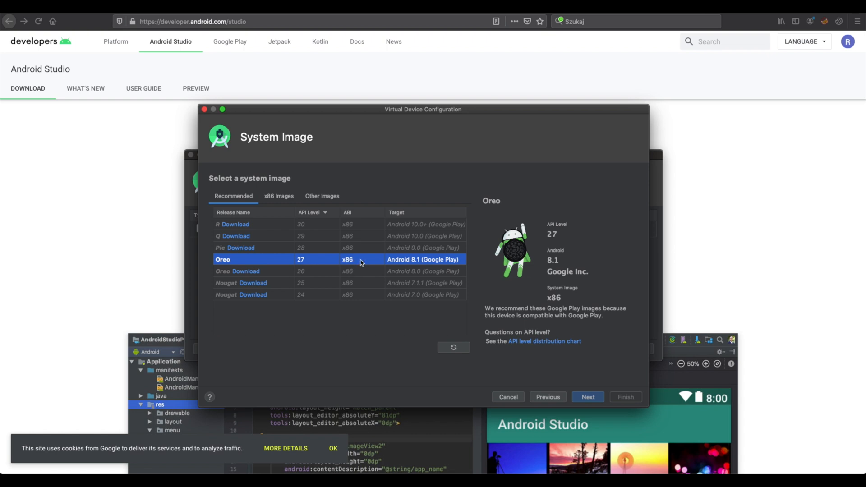
pyautogui.moveTo(576, 383)
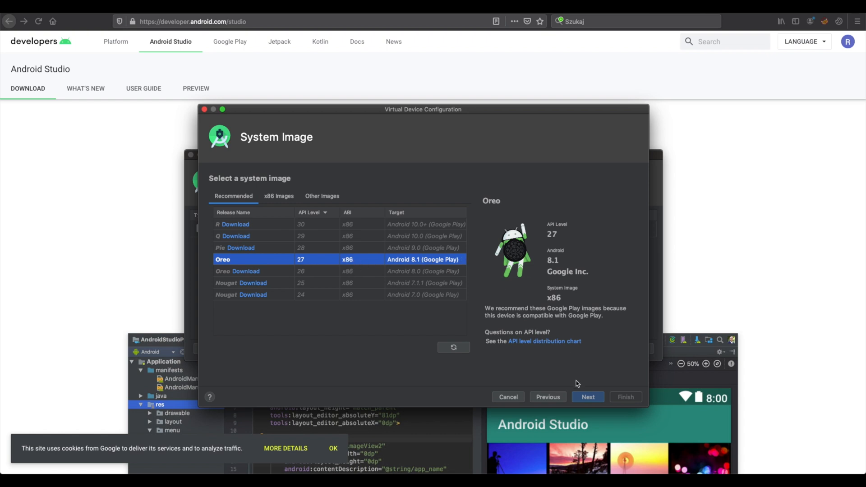
pyautogui.click(587, 397)
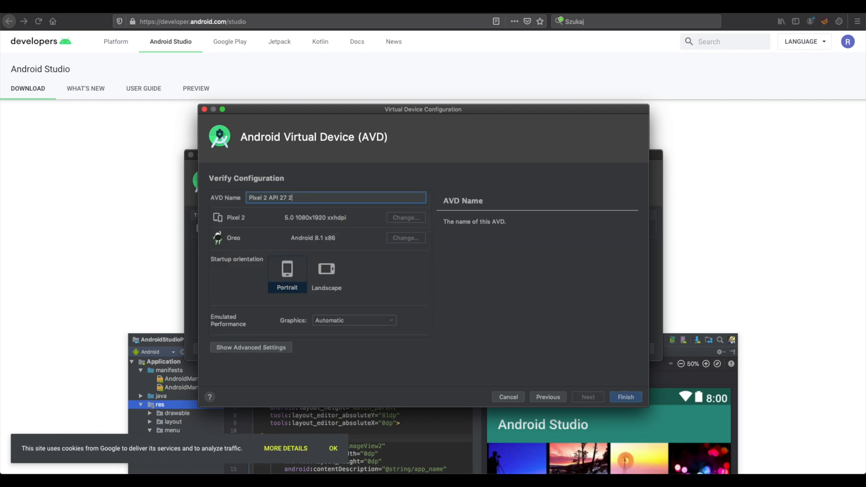
pyautogui.write('second')
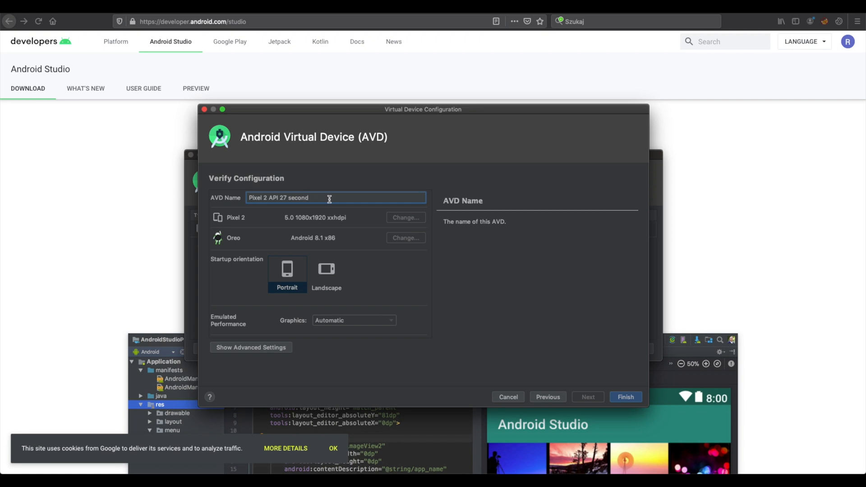
pyautogui.click(251, 347)
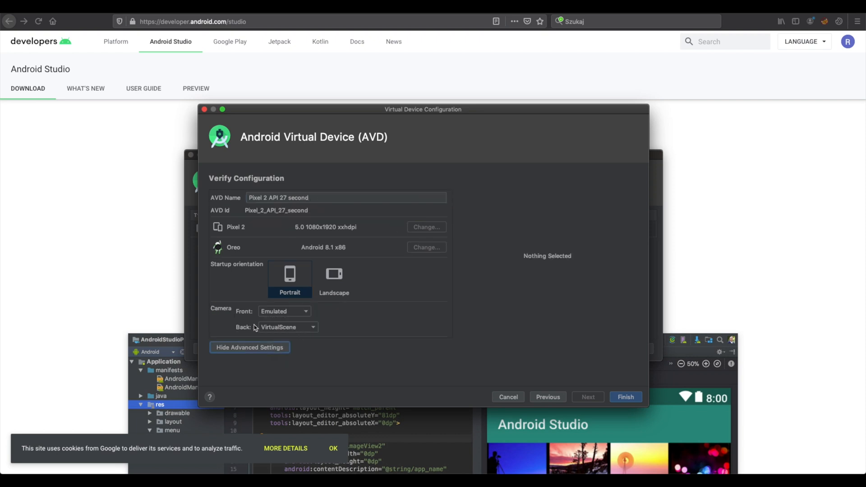
pyautogui.click(286, 327)
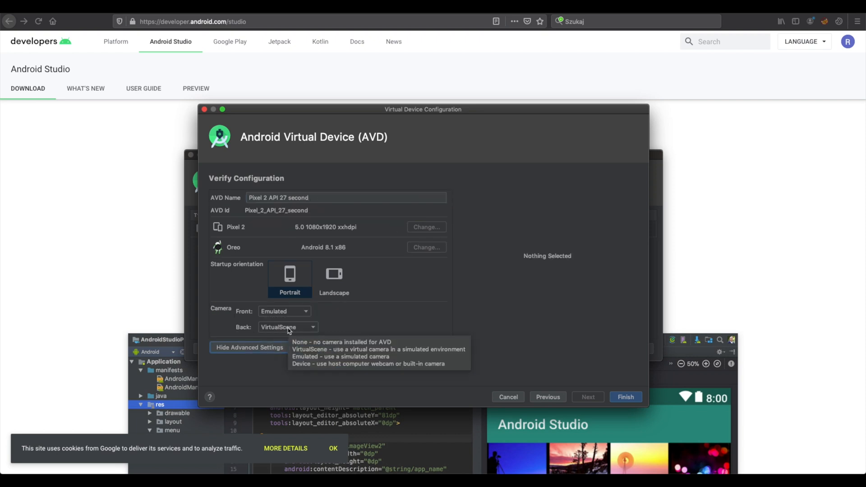
pyautogui.click(287, 326)
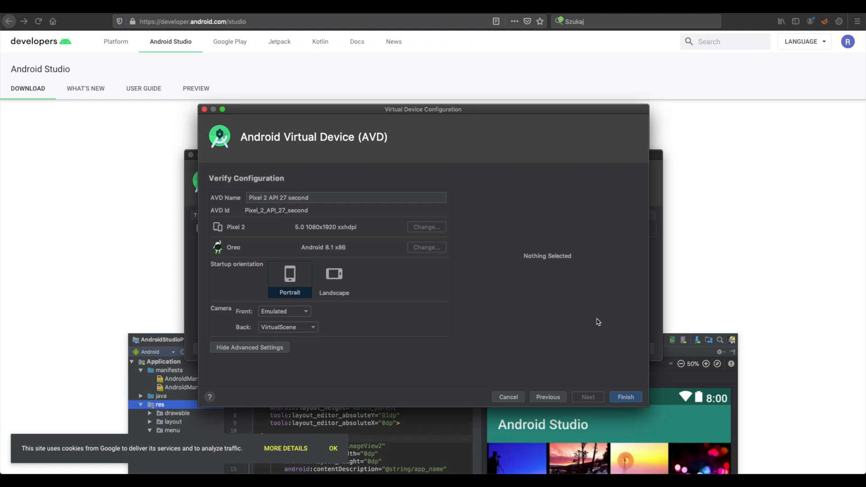
pyautogui.click(624, 396)
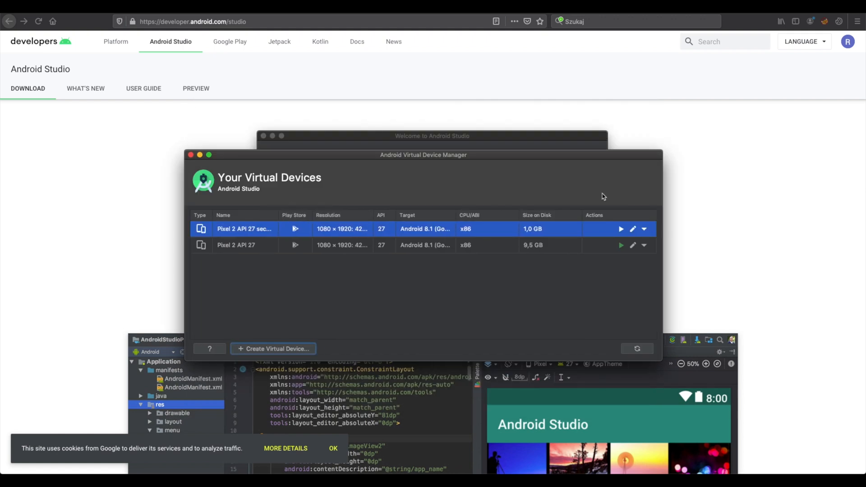
pyautogui.click(644, 228)
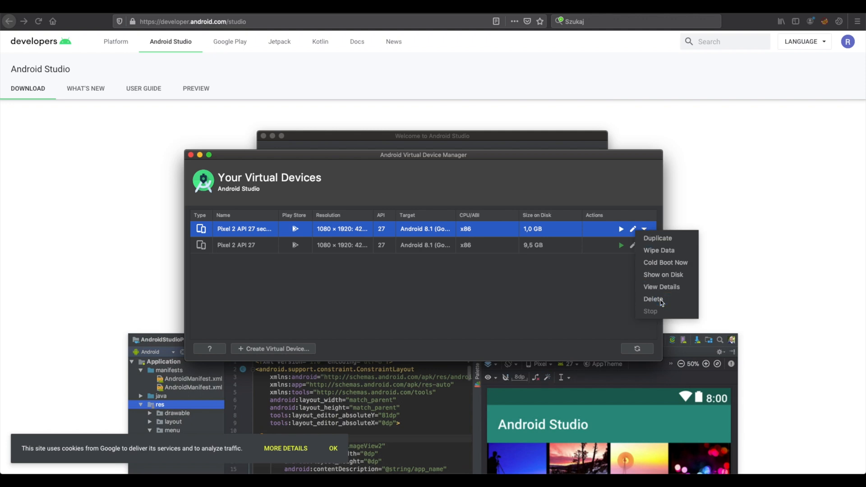
pyautogui.click(653, 299)
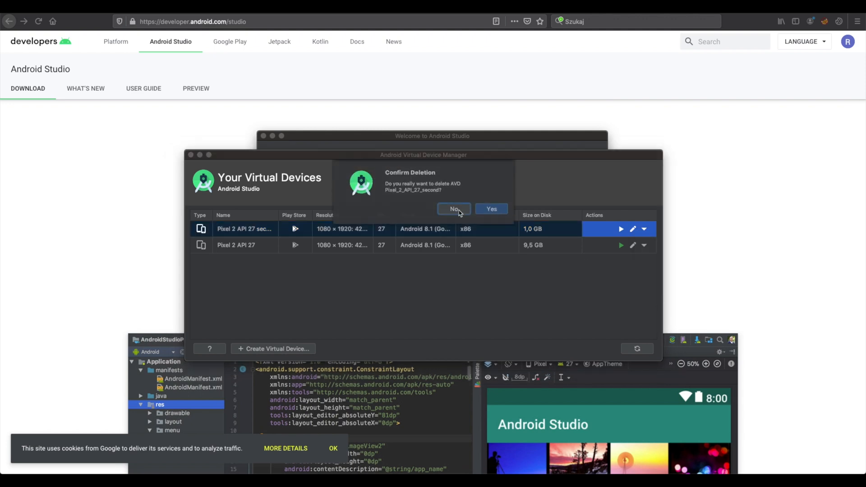
pyautogui.click(454, 209)
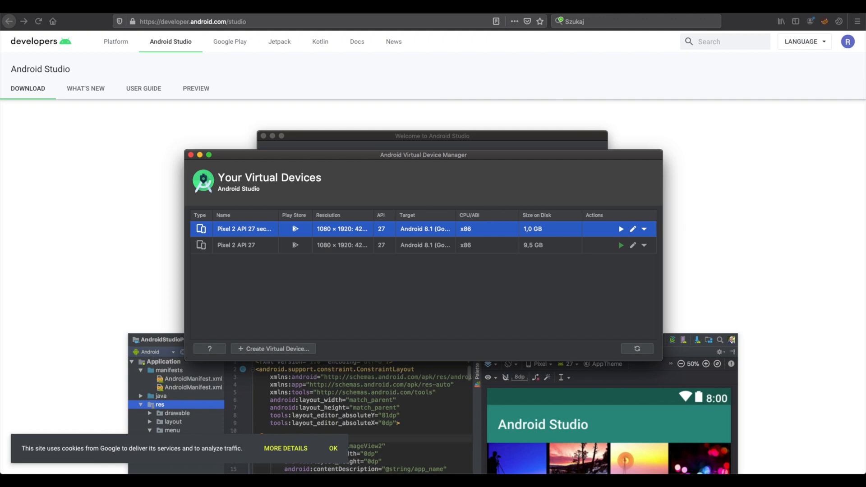
pyautogui.moveTo(505, 276)
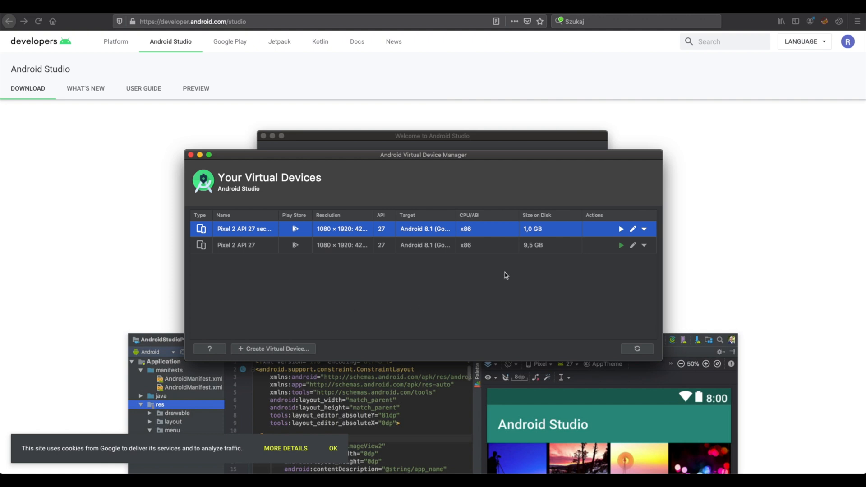
pyautogui.click(620, 228)
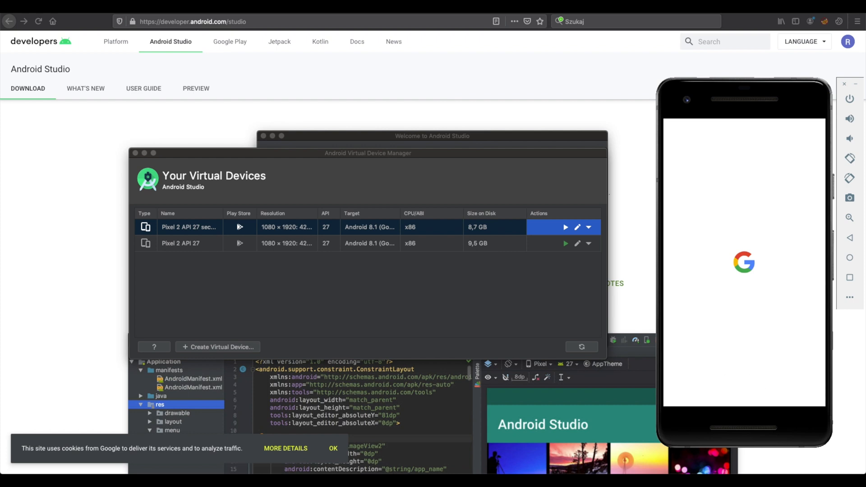
pyautogui.moveTo(171, 18)
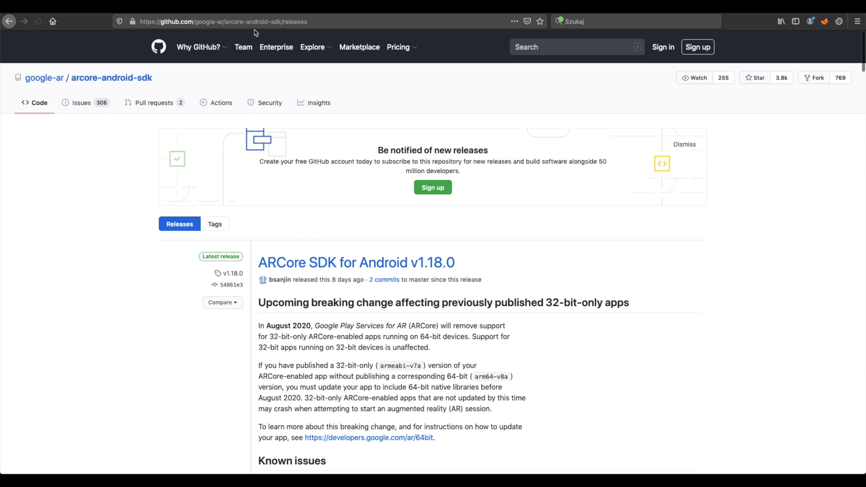
# Scroll the arcore-android-sdk releases page down to the v1.18.0 Assets.
pyautogui.scroll(-3)
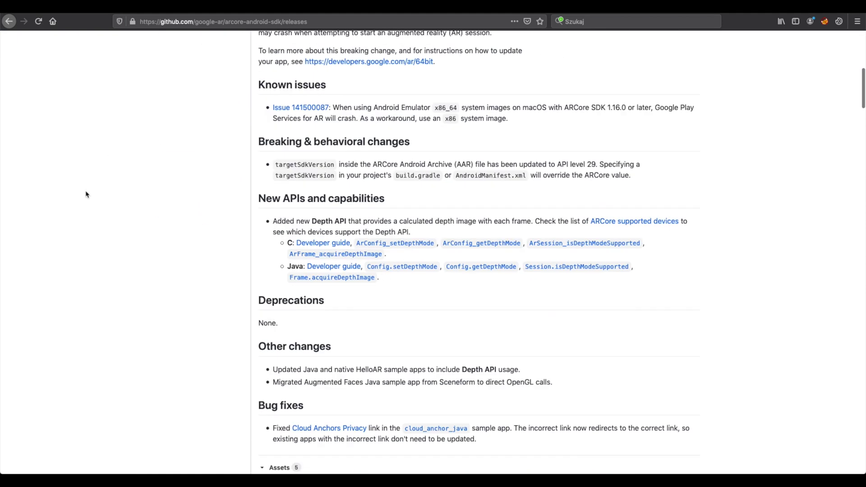
pyautogui.scroll(-3)
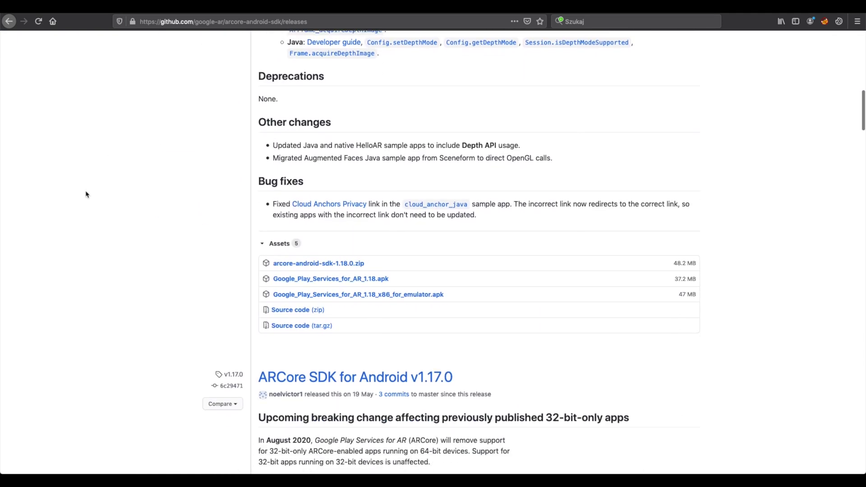
pyautogui.scroll(-3)
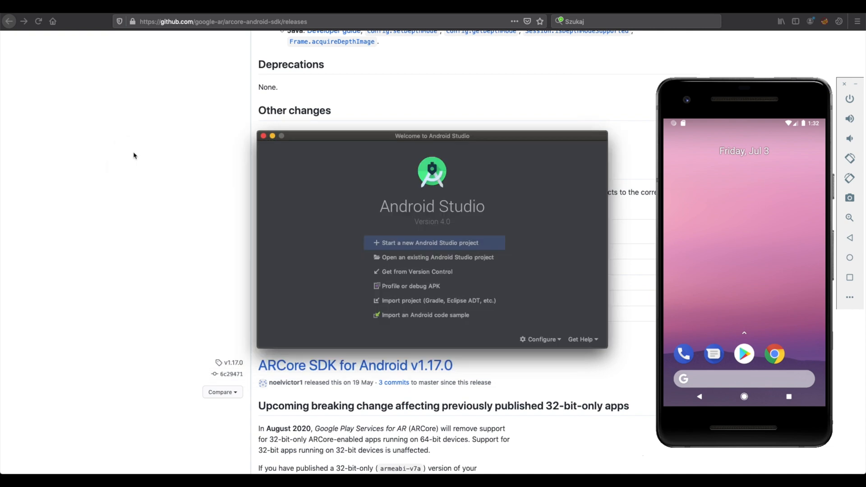
pyautogui.moveTo(275, 231)
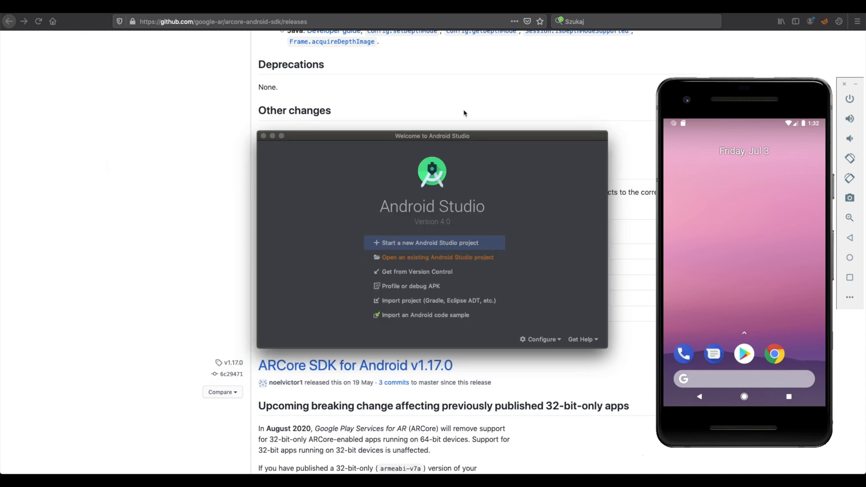
# Open arcore-android-sdk/samples/hello_ar_java as an existing Android Studio project.
pyautogui.click(437, 256)
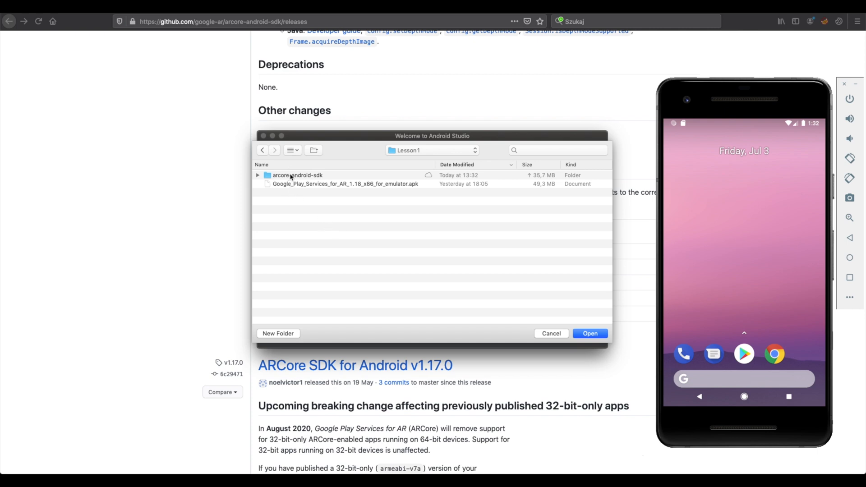
pyautogui.doubleClick(297, 175)
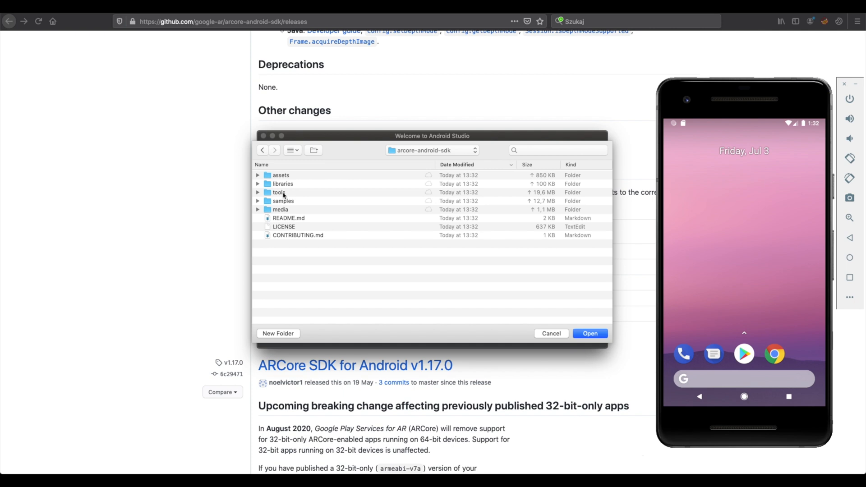
pyautogui.doubleClick(283, 201)
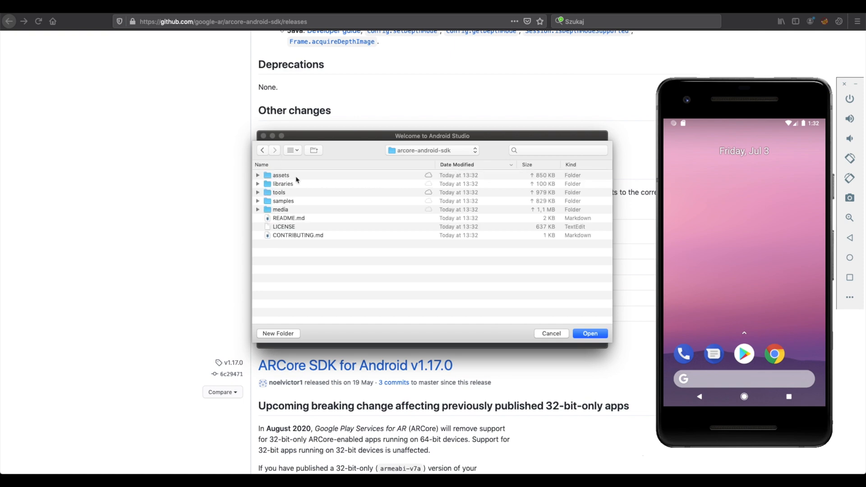
pyautogui.doubleClick(283, 200)
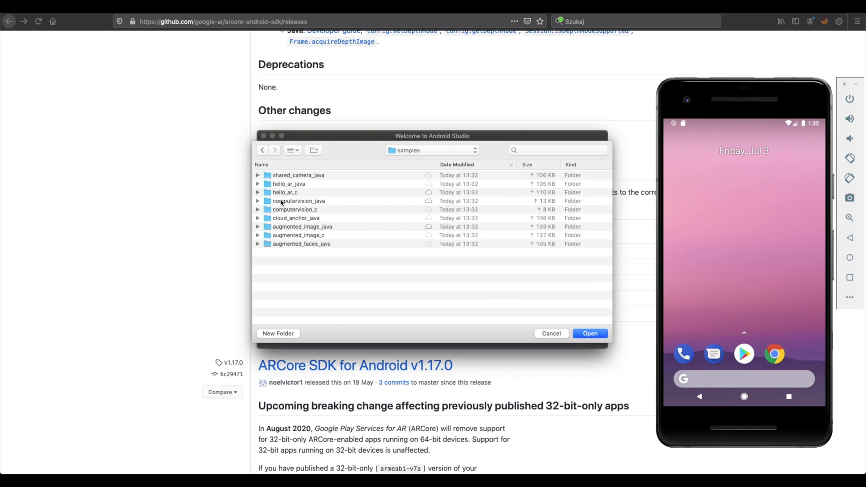
pyautogui.click(289, 184)
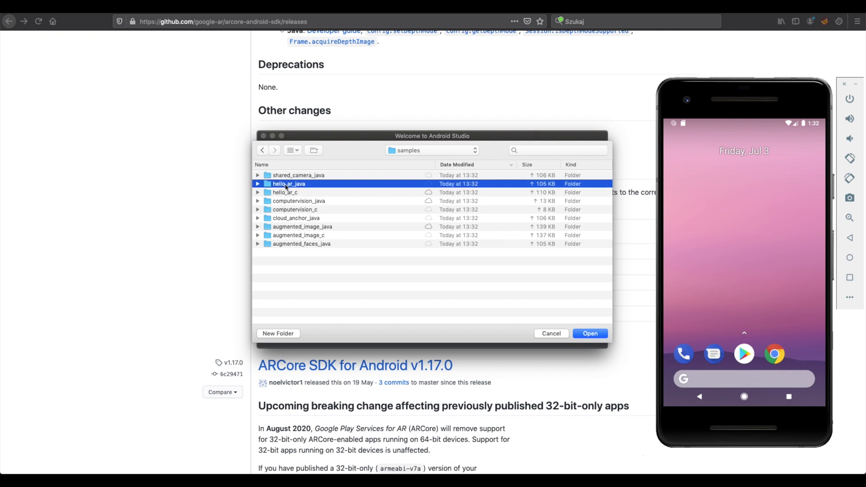
pyautogui.doubleClick(288, 183)
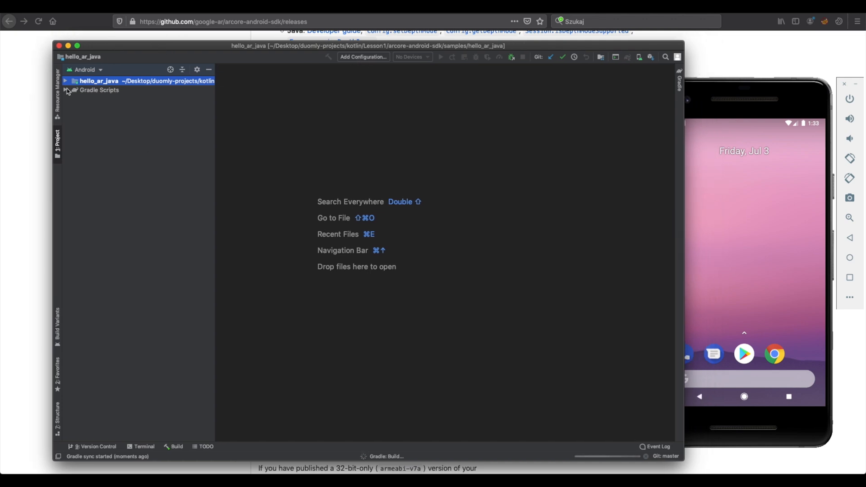
# Expand Gradle Scripts and check the app run configuration list after sync.
pyautogui.click(67, 91)
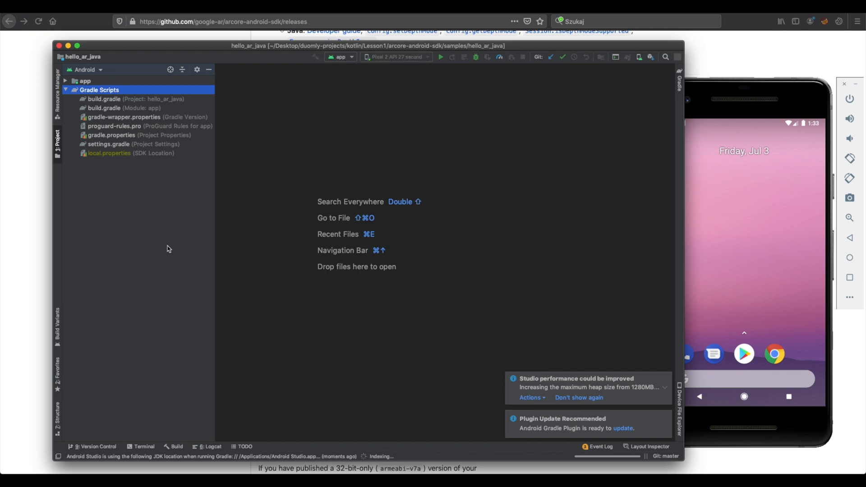
pyautogui.click(340, 57)
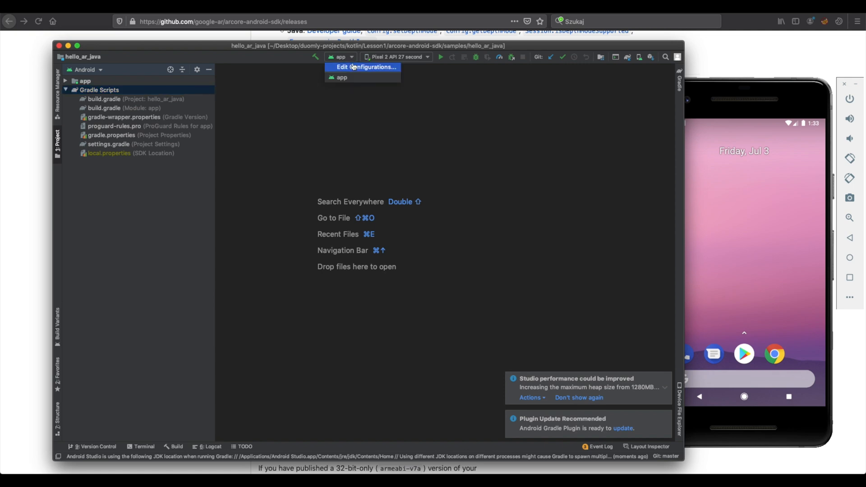
pyautogui.moveTo(364, 66)
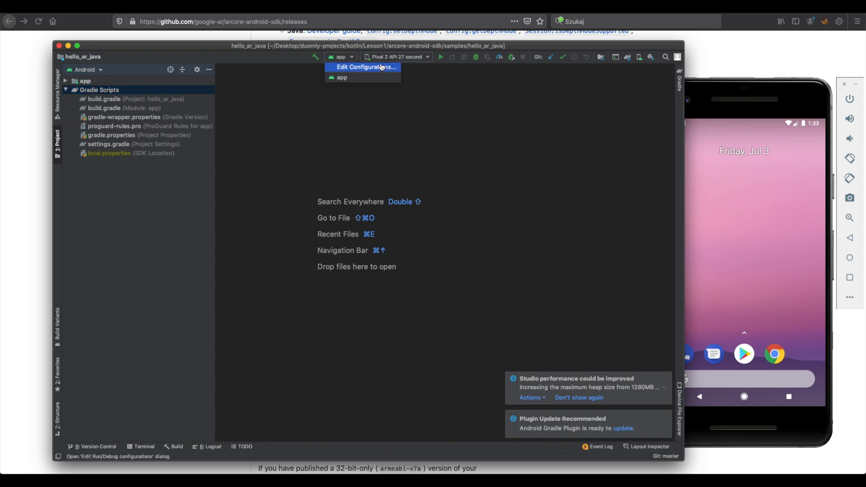
pyautogui.click(136, 229)
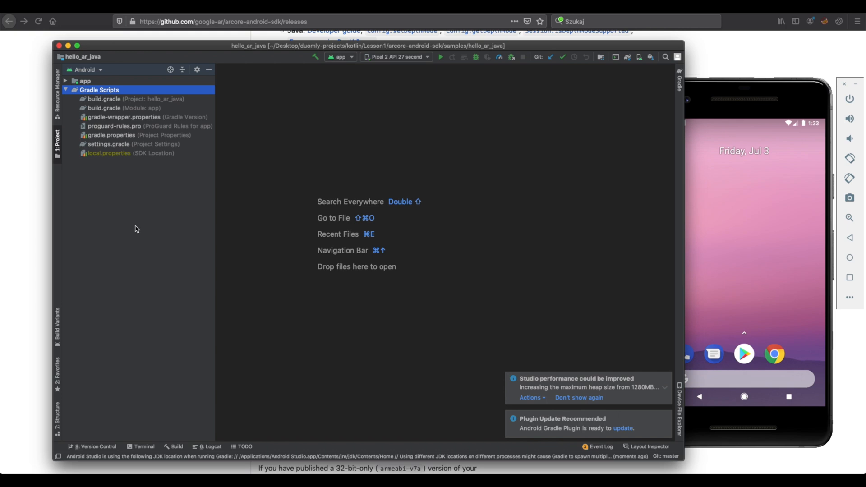
pyautogui.moveTo(286, 212)
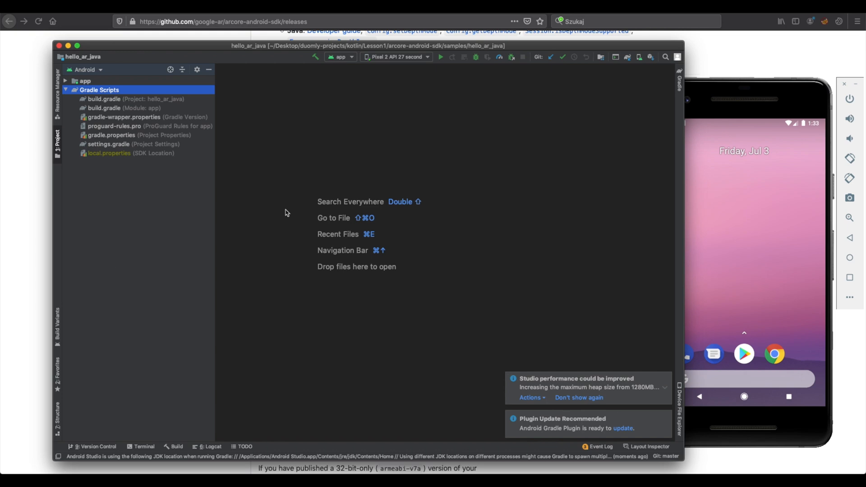
pyautogui.moveTo(441, 56)
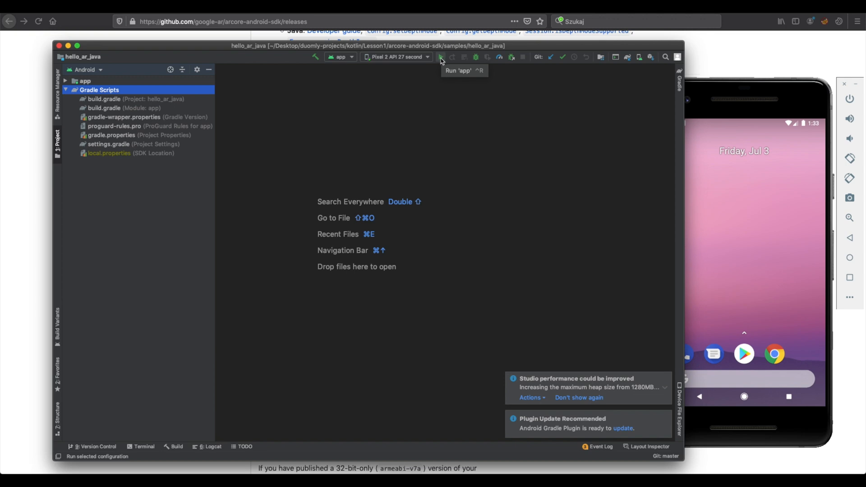
# Run the 'app' configuration on the Pixel 2 API 27 second emulator.
pyautogui.click(441, 57)
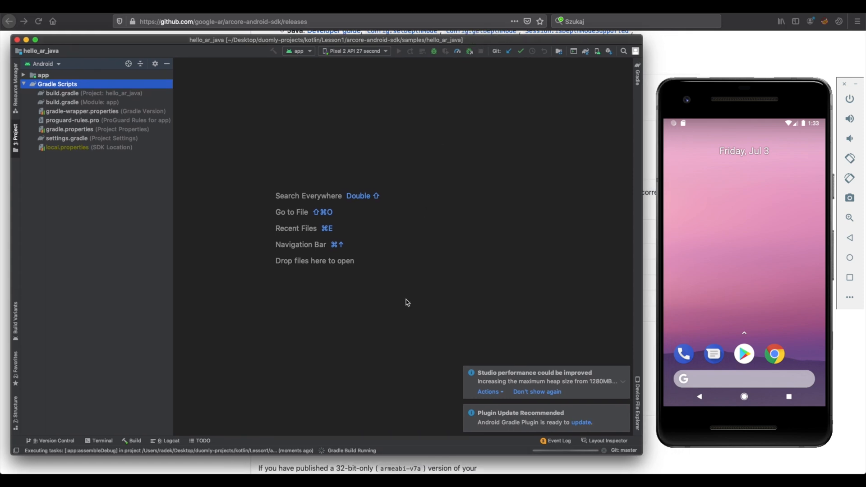
pyautogui.moveTo(362, 363)
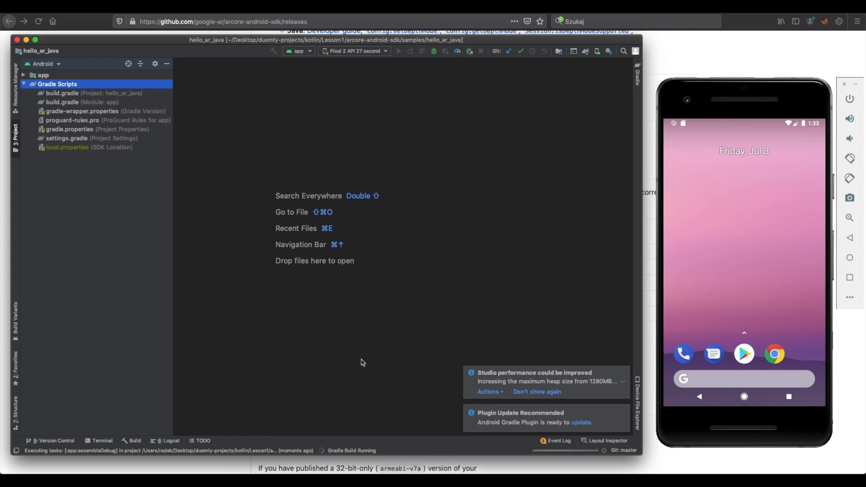
pyautogui.moveTo(410, 308)
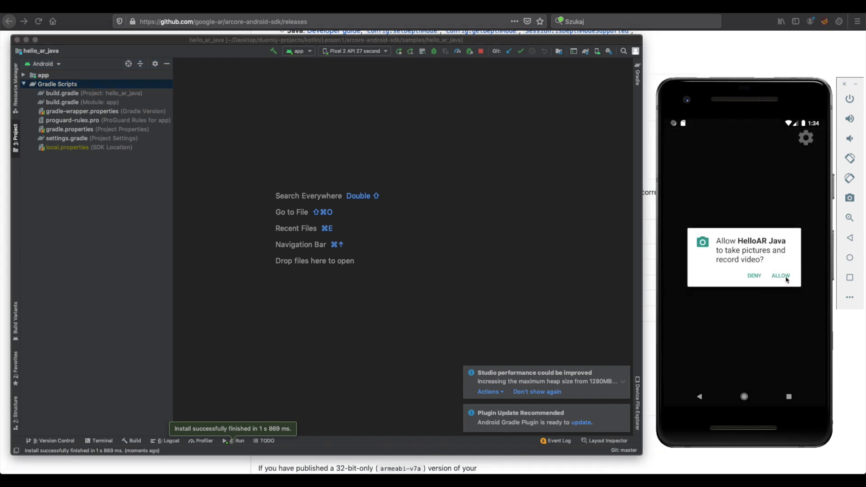
# Allow camera access and dismiss the camera mode notice in HelloAR Java.
pyautogui.click(780, 276)
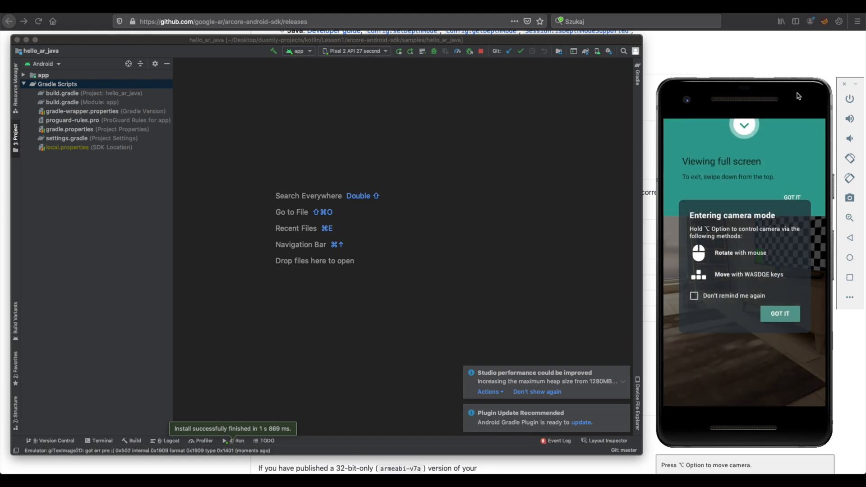
pyautogui.click(779, 314)
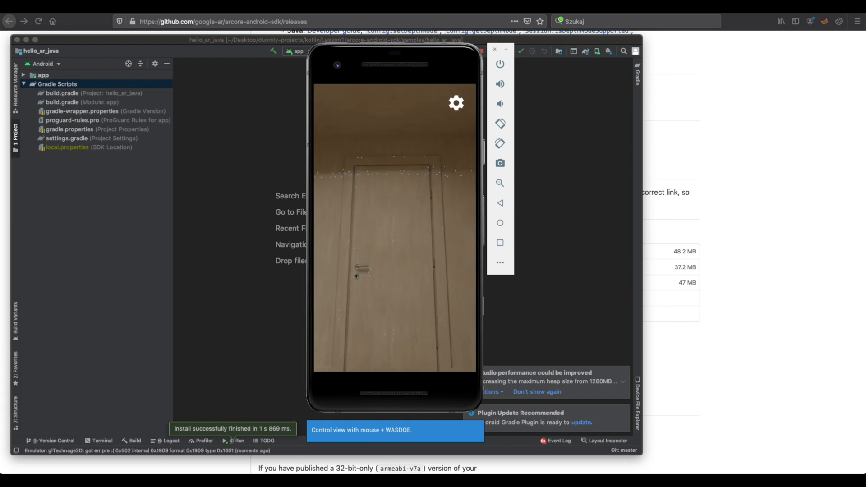
# Turn the view toward the table and place an Android figure on it.
pyautogui.click(402, 177)
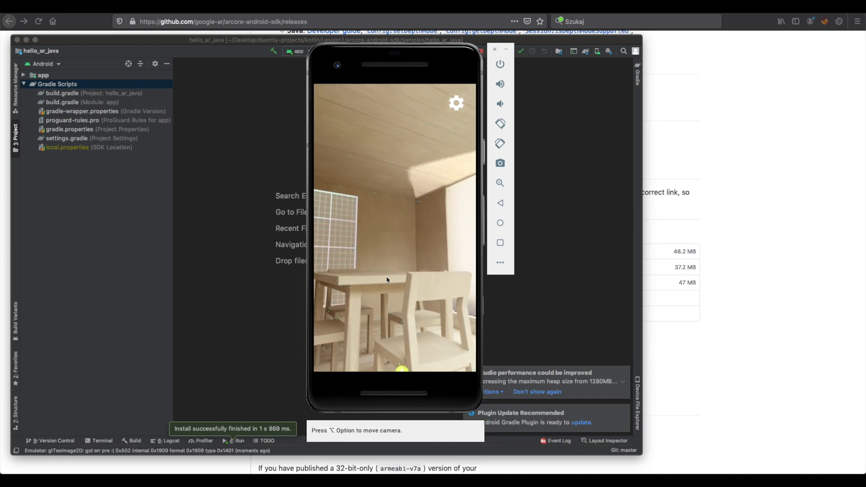
pyautogui.moveTo(385, 277); pyautogui.dragTo(401, 177)
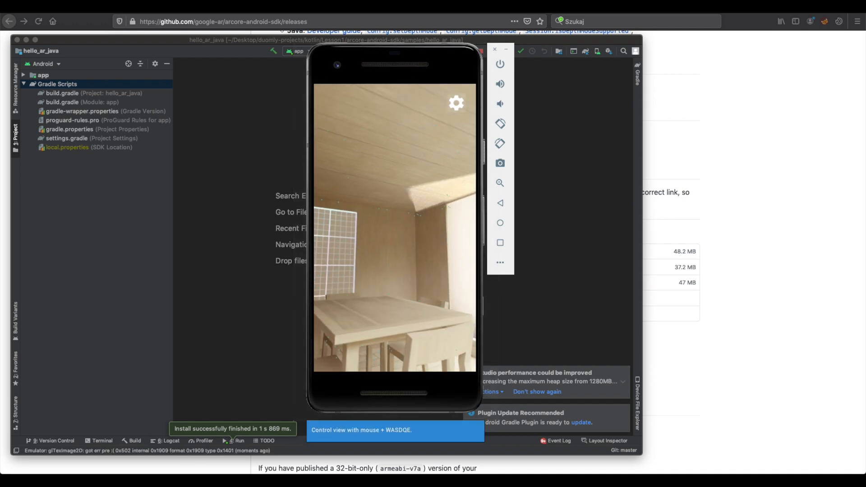
pyautogui.click(379, 271)
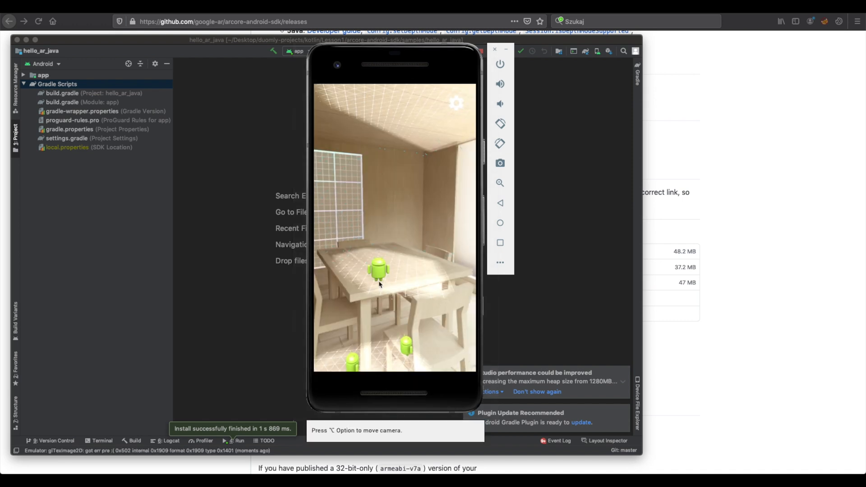